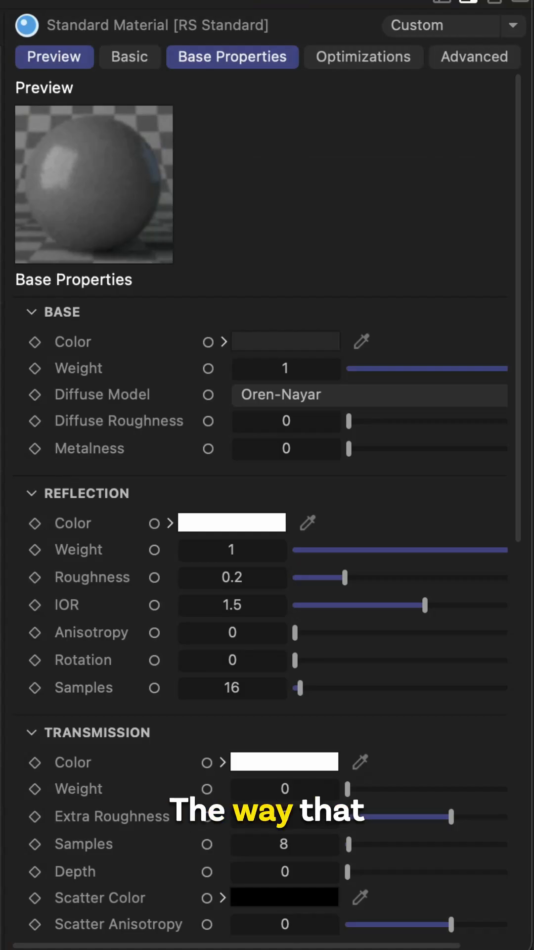
Search the Asset Browser for 'scratches' to list scratch image textures.
left_click(285, 341)
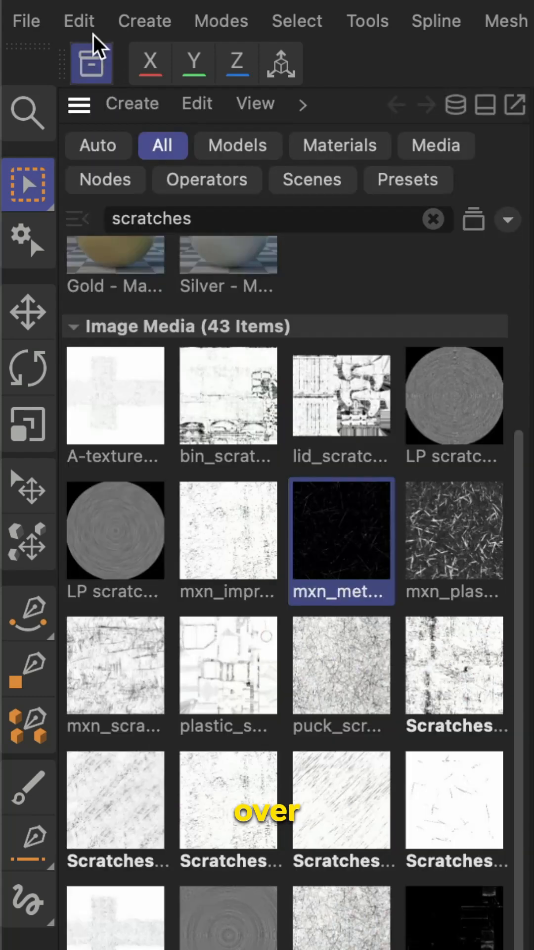
mouse_move(251, 399)
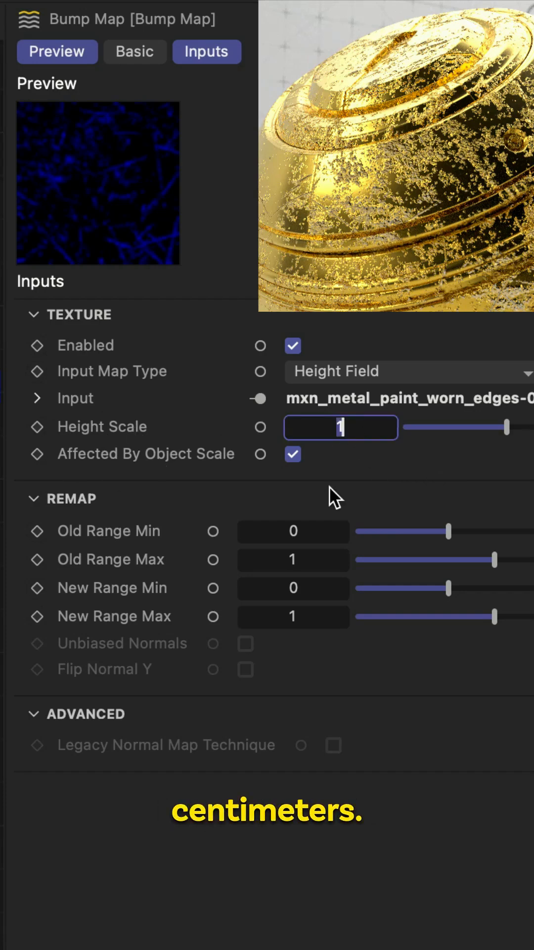
Set the bump Height Scale to -0.1, then refine it to -0.05.
type("-")
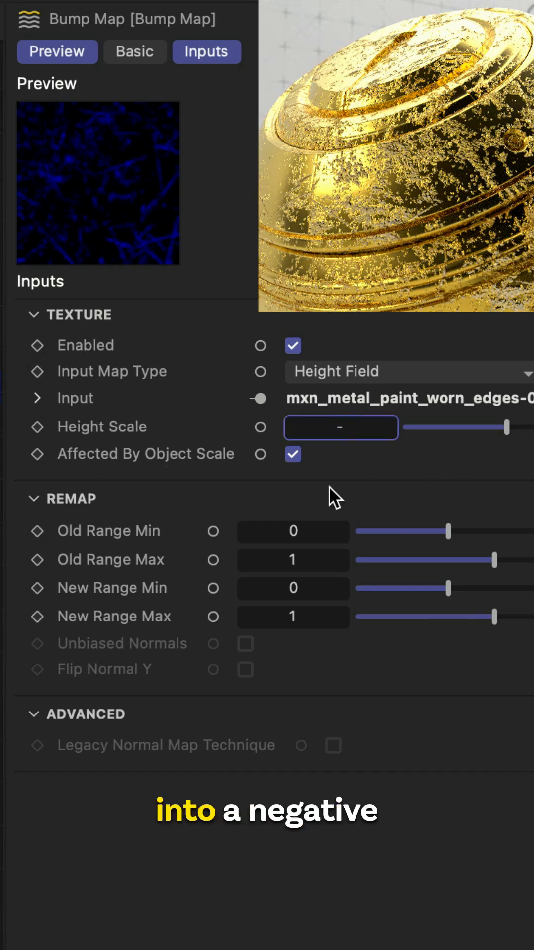
type("-0.1")
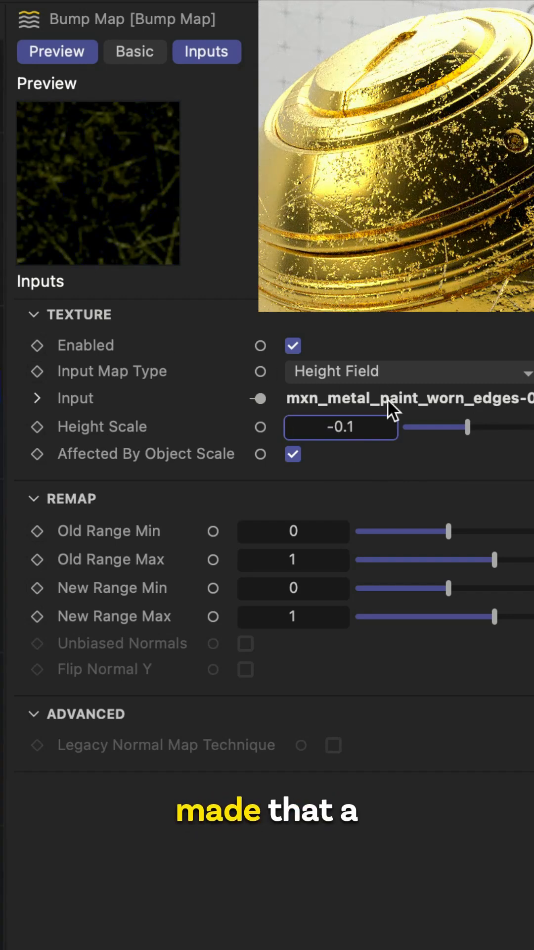
type("-0.05")
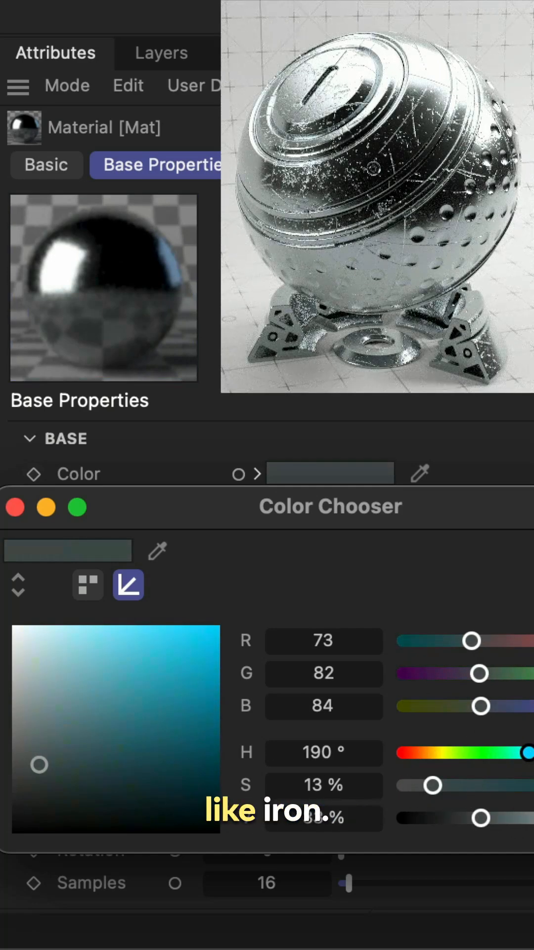
Set the base colour to RGB 73, 82, 84 and close the colour chooser.
left_click(14, 507)
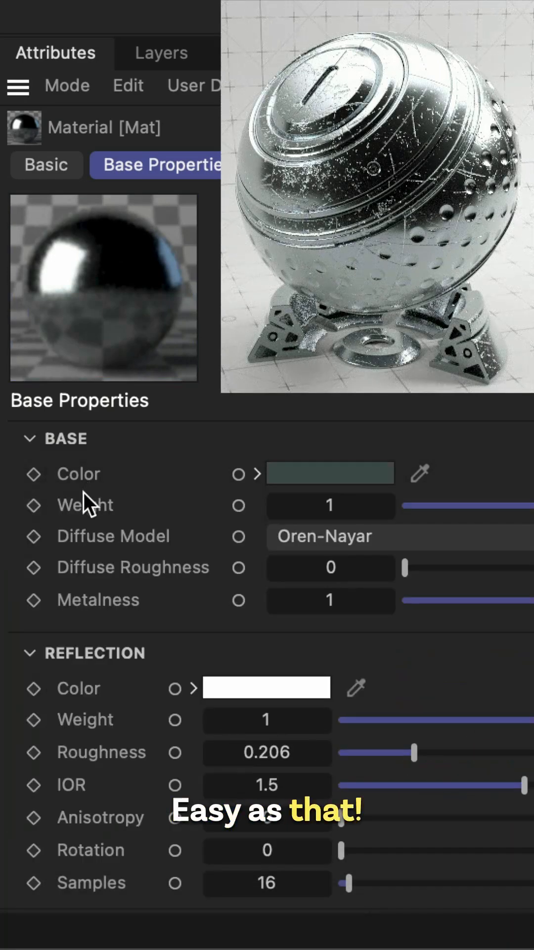